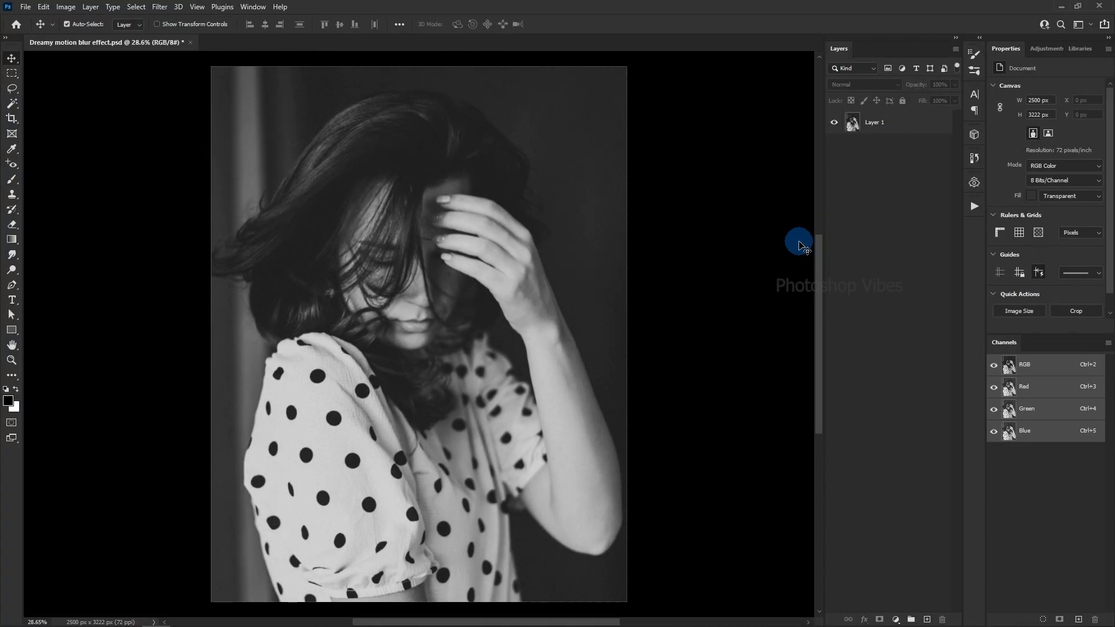
# Step: Select the portrait layer and convert it to an embedded smart object
pyautogui.click(874, 122)
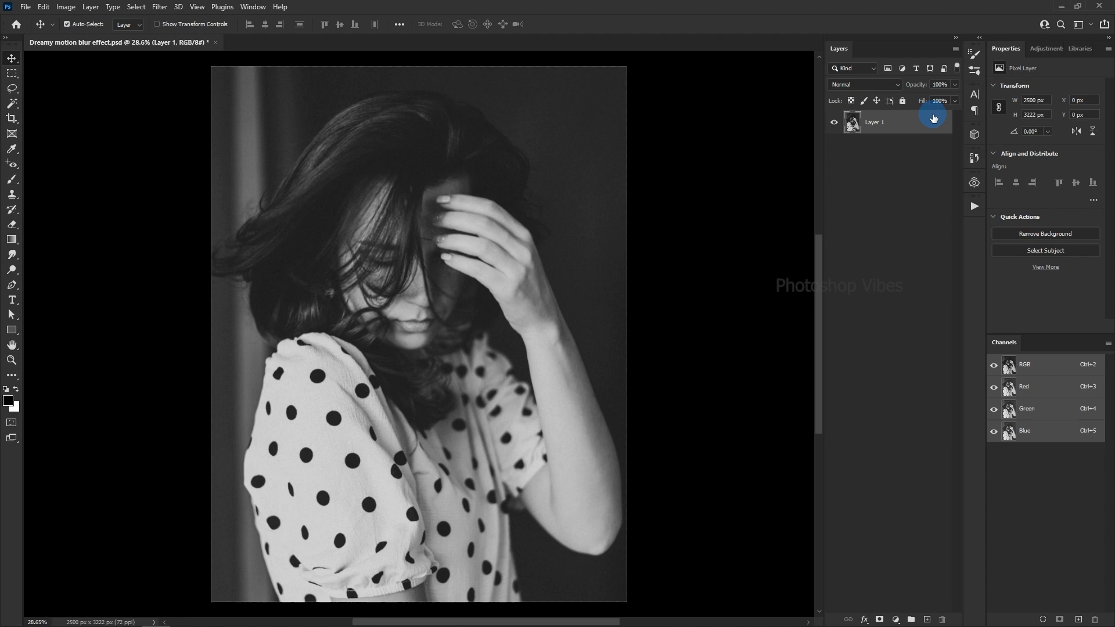
pyautogui.rightClick(873, 122)
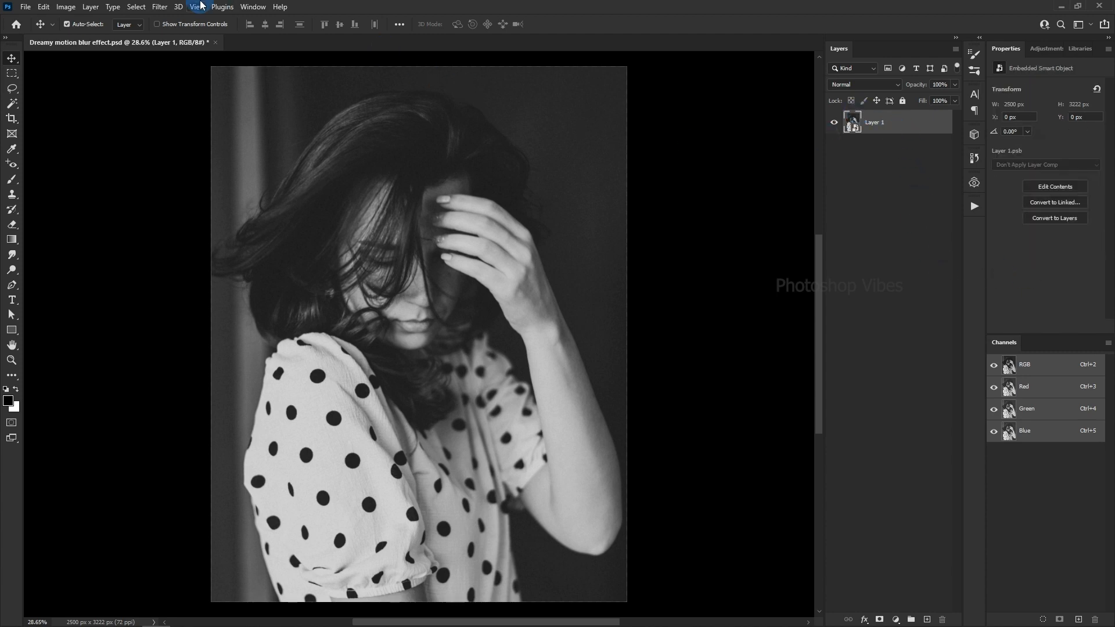
# Step: Open the Motion Blur filter from the Filter > Blur menu
pyautogui.click(159, 6)
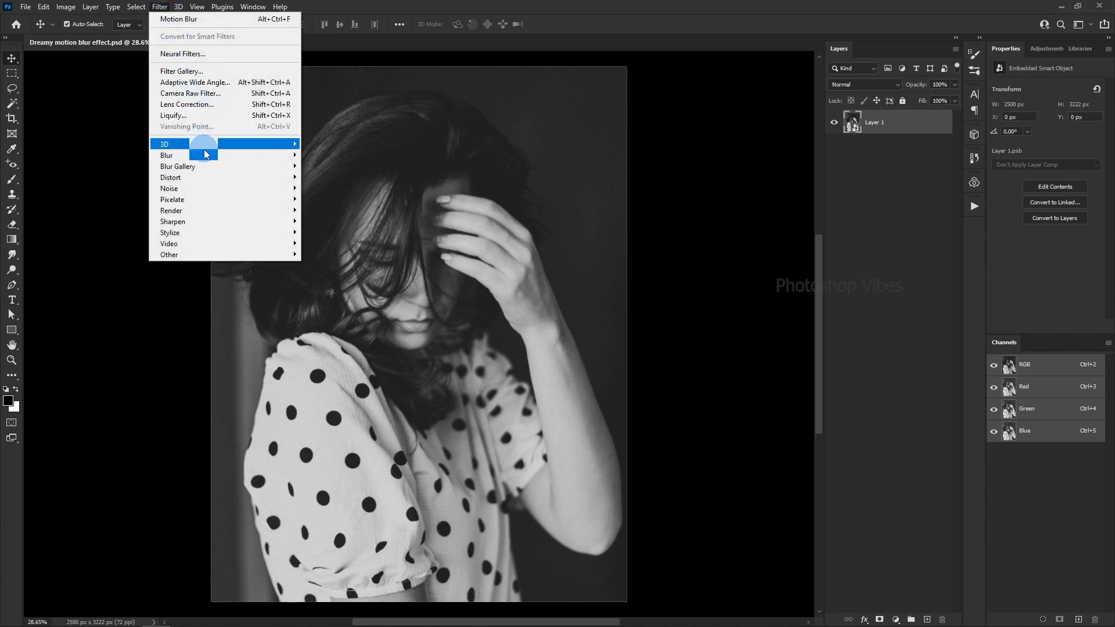
pyautogui.moveTo(167, 155)
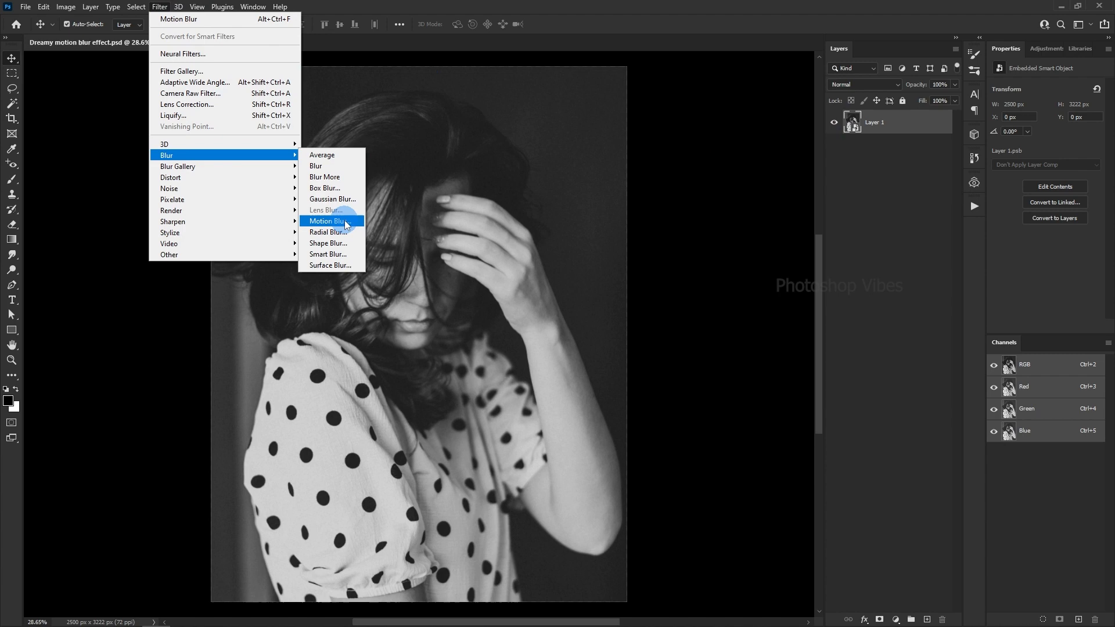
pyautogui.click(328, 221)
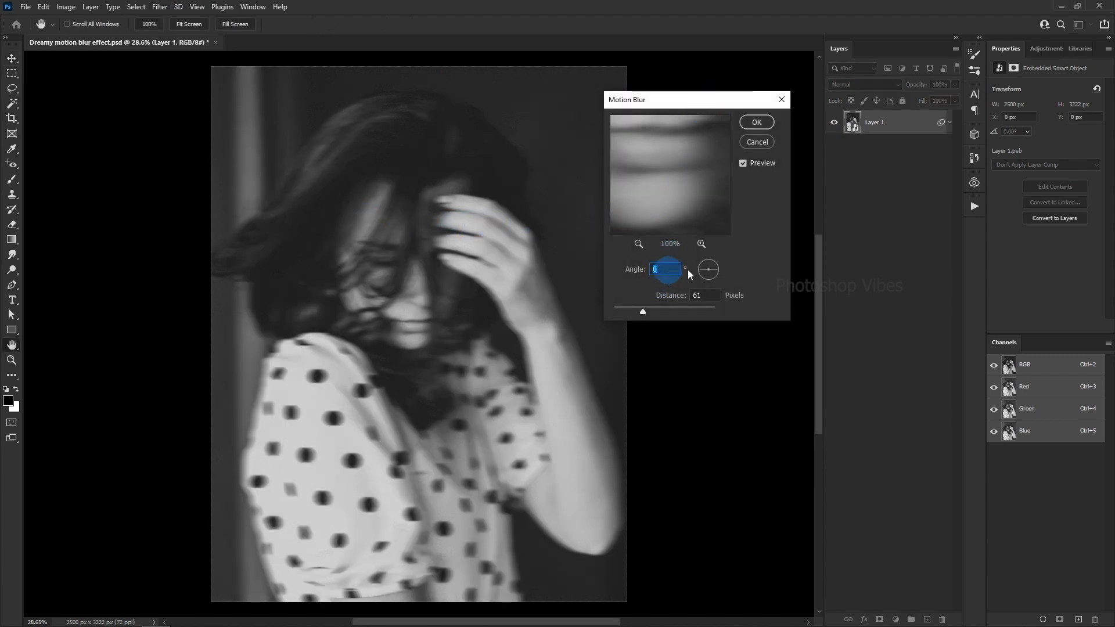
# Step: Apply Motion Blur with angle 0 and distance 187 pixels
pyautogui.moveTo(708, 269); pyautogui.dragTo(709, 278)
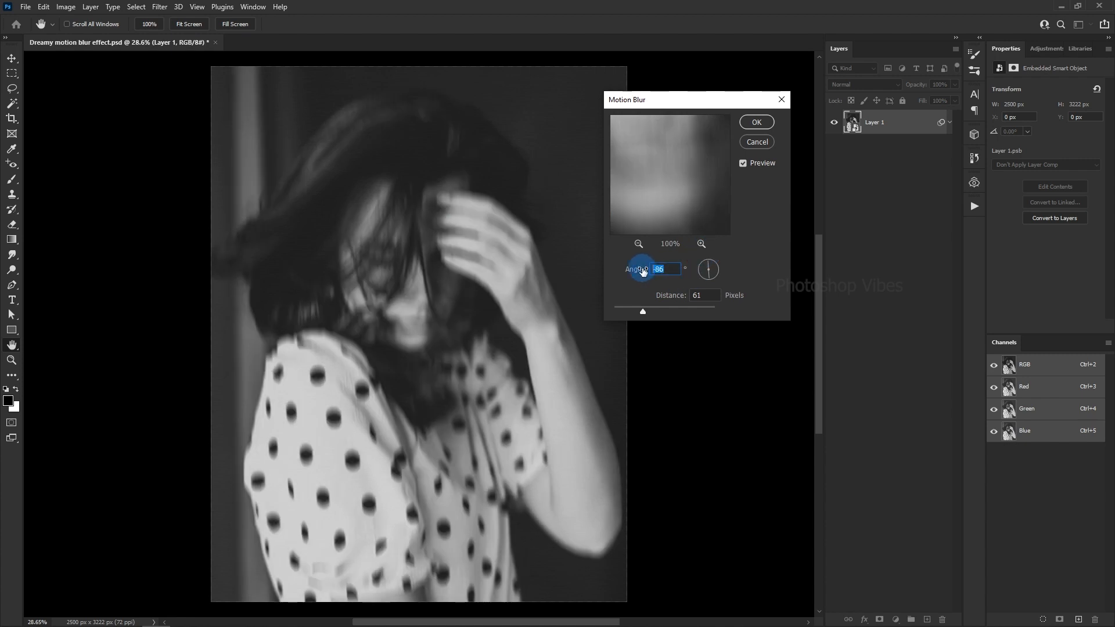
pyautogui.write('0')
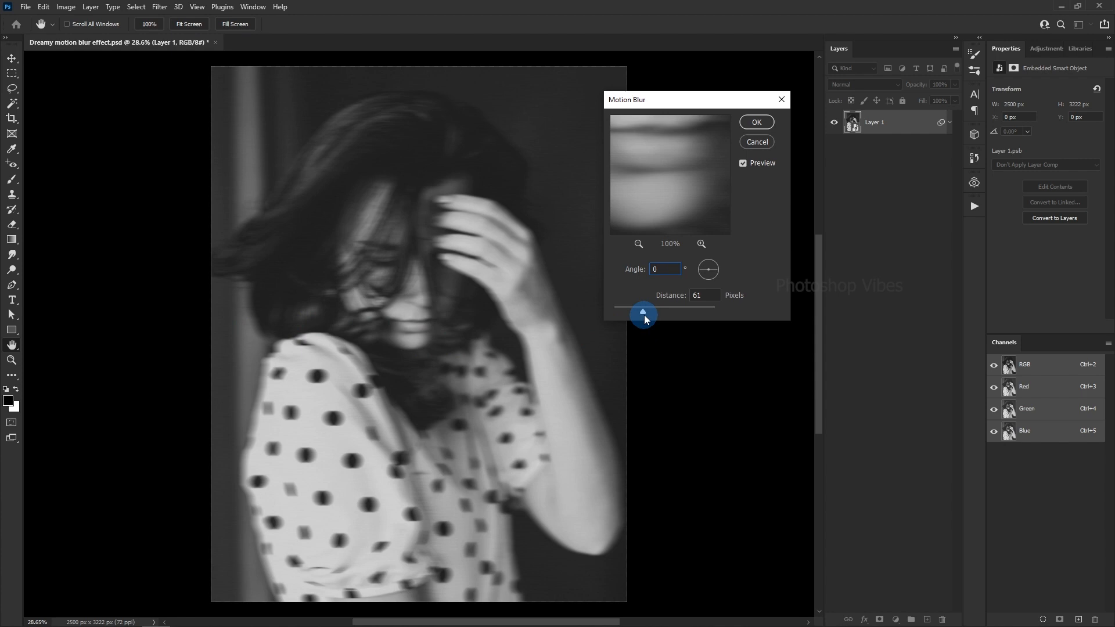
pyautogui.moveTo(643, 314); pyautogui.dragTo(673, 311)
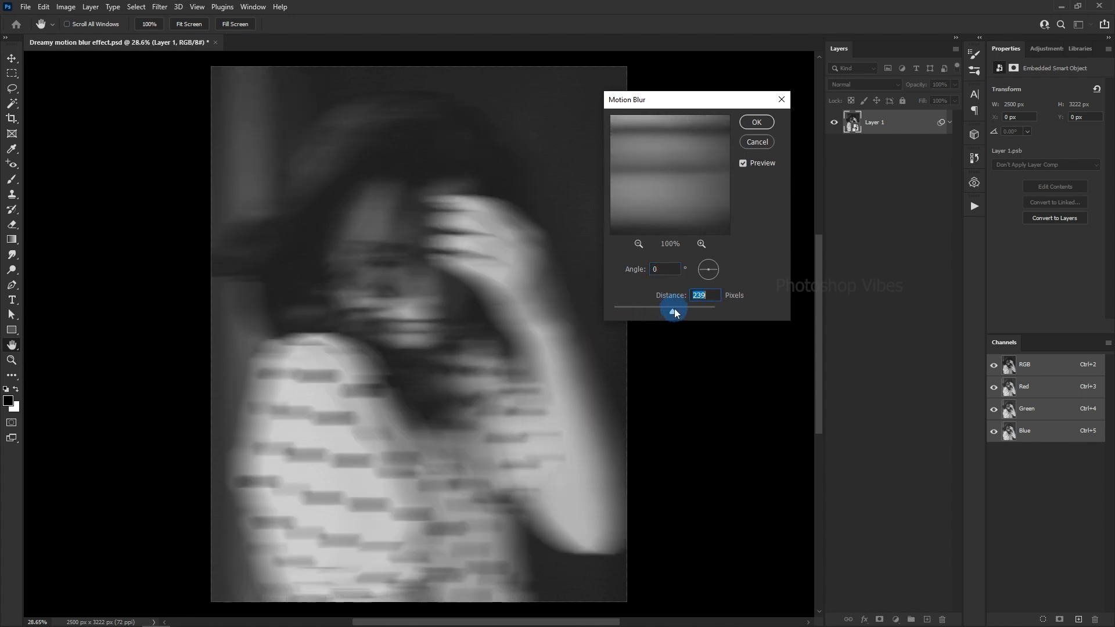
pyautogui.moveTo(674, 309); pyautogui.dragTo(661, 310)
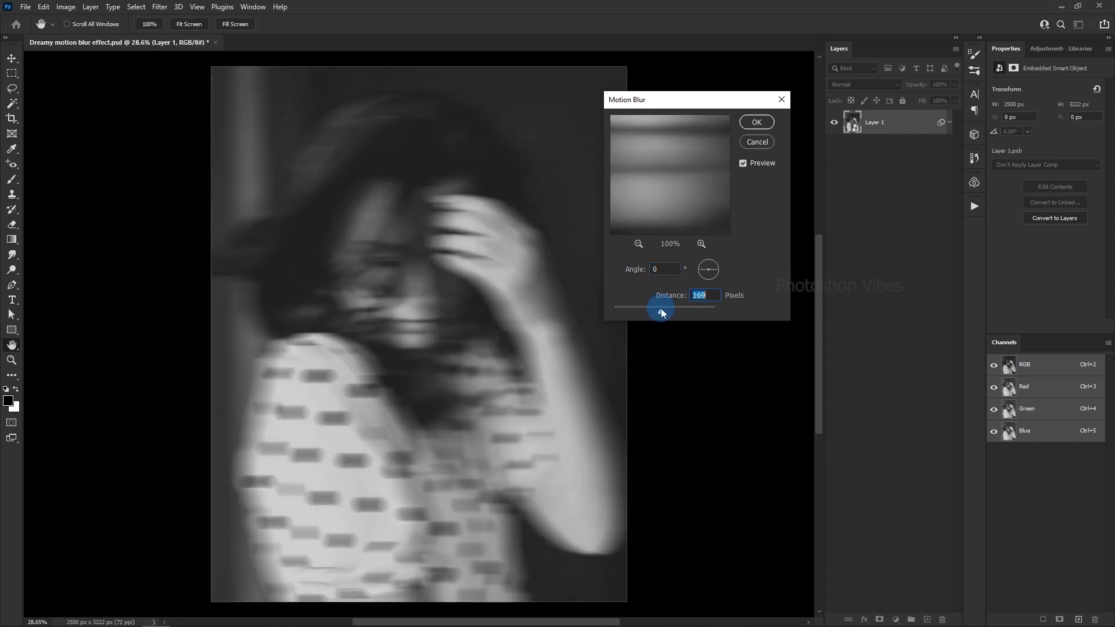
pyautogui.moveTo(660, 307); pyautogui.dragTo(682, 307)
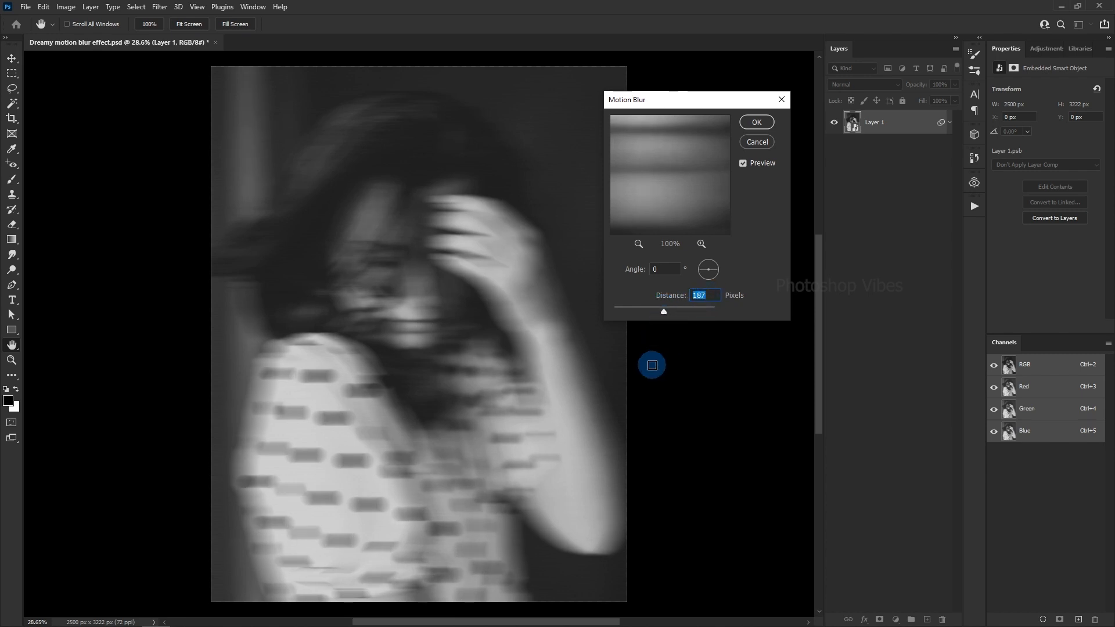
pyautogui.click(756, 121)
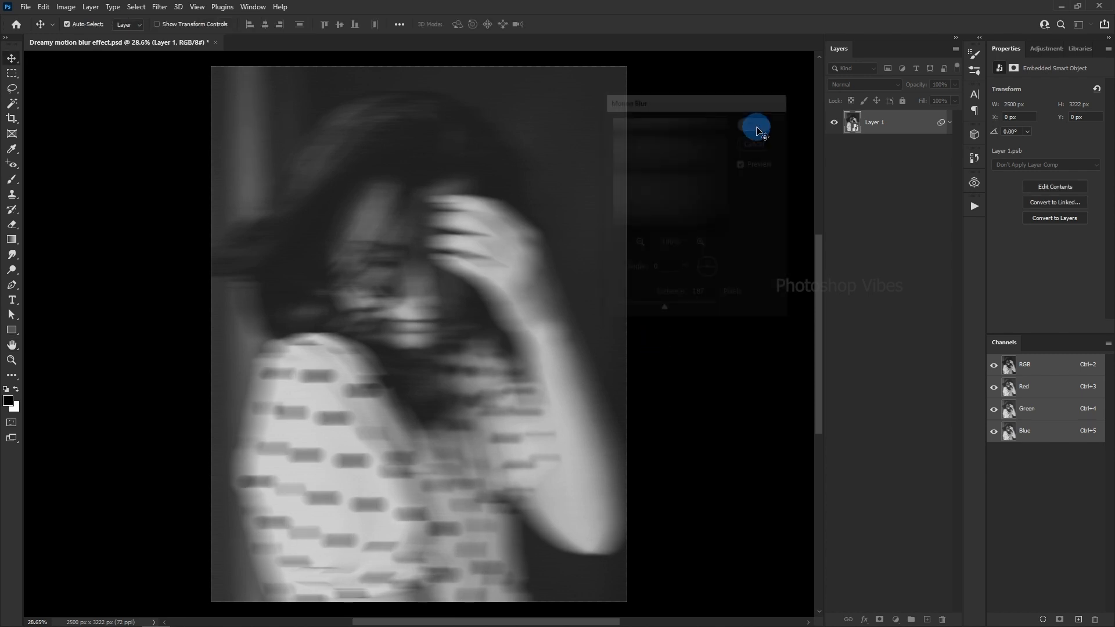
# Step: Select the Motion Blur smart filter's mask thumbnail for masking
pyautogui.click(756, 128)
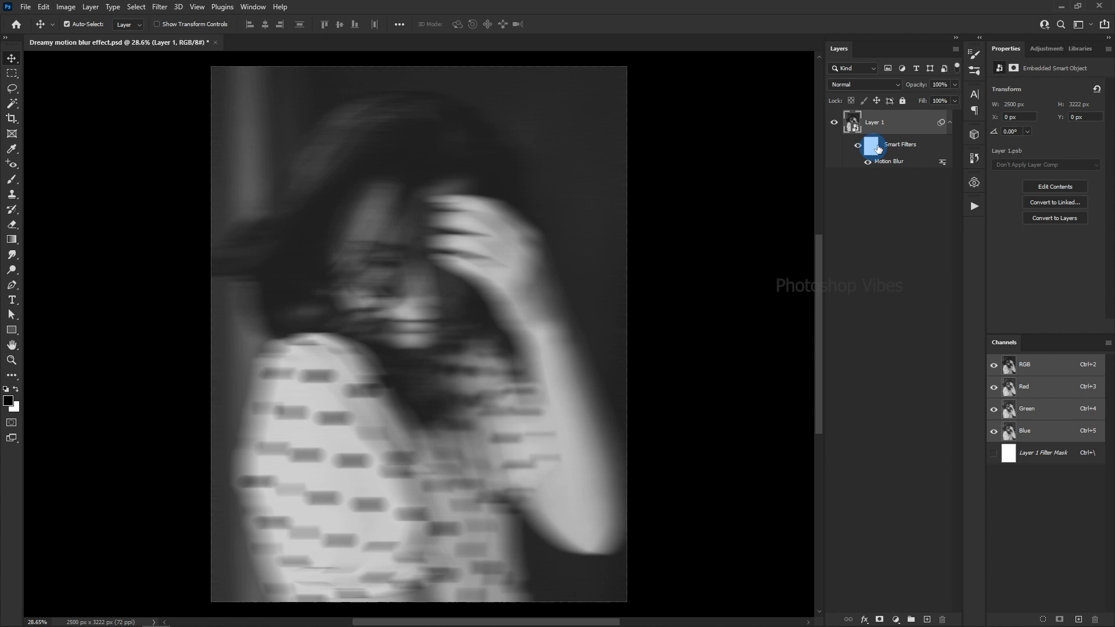
pyautogui.click(872, 146)
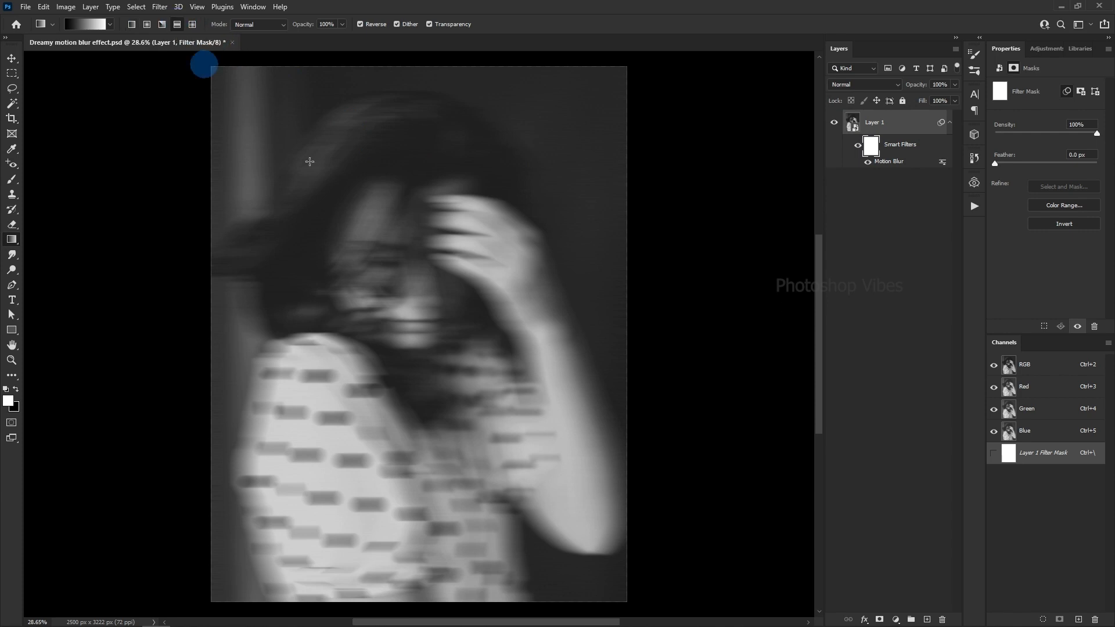
# Step: Draw a reflected gradient from the portrait centre to keep the face sharp
pyautogui.moveTo(409, 339); pyautogui.dragTo(534, 335)
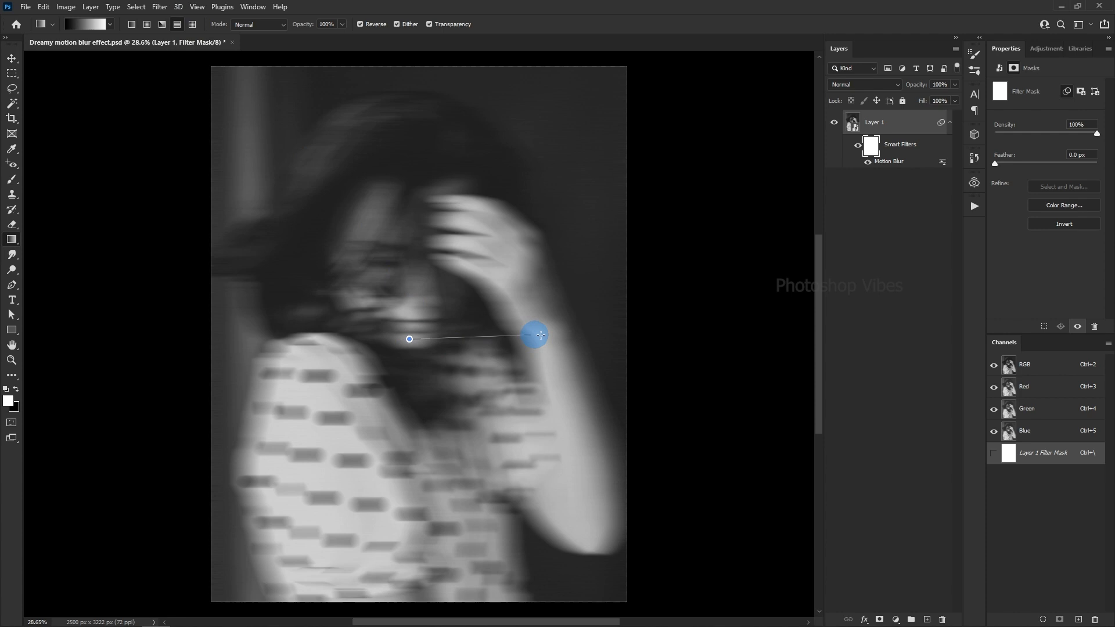
pyautogui.moveTo(535, 335); pyautogui.dragTo(593, 341)
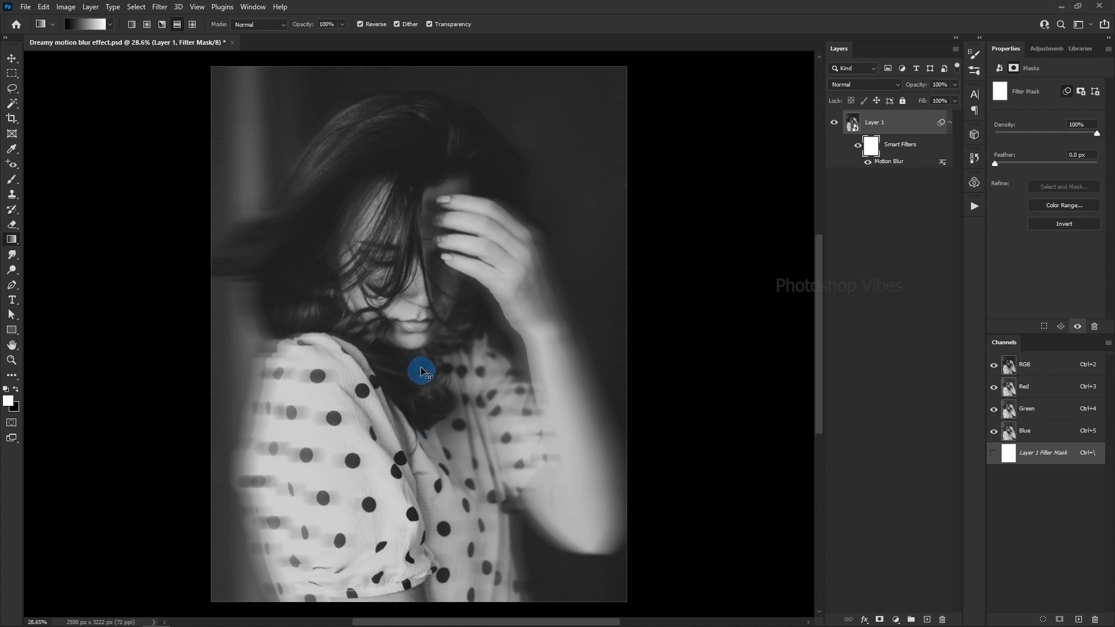
pyautogui.moveTo(421, 371); pyautogui.dragTo(485, 421)
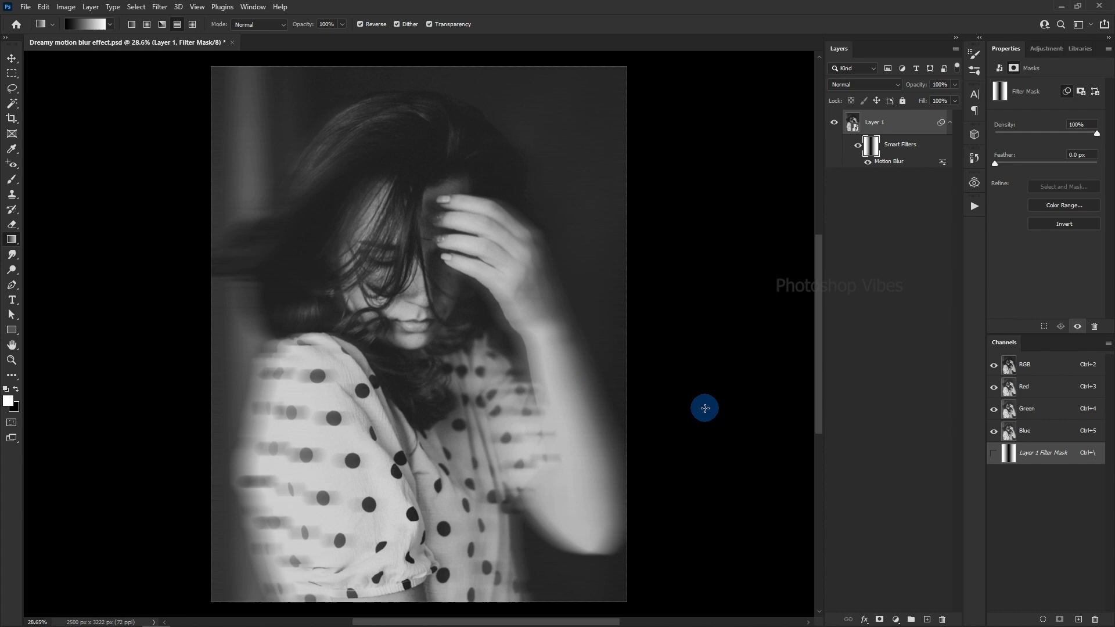
pyautogui.click(870, 147)
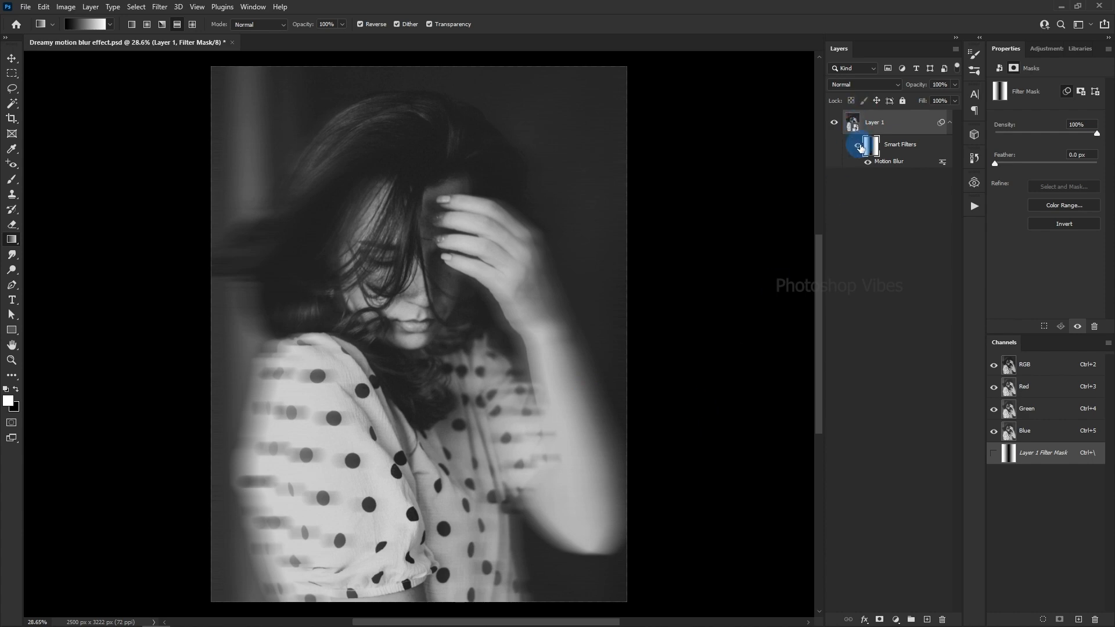